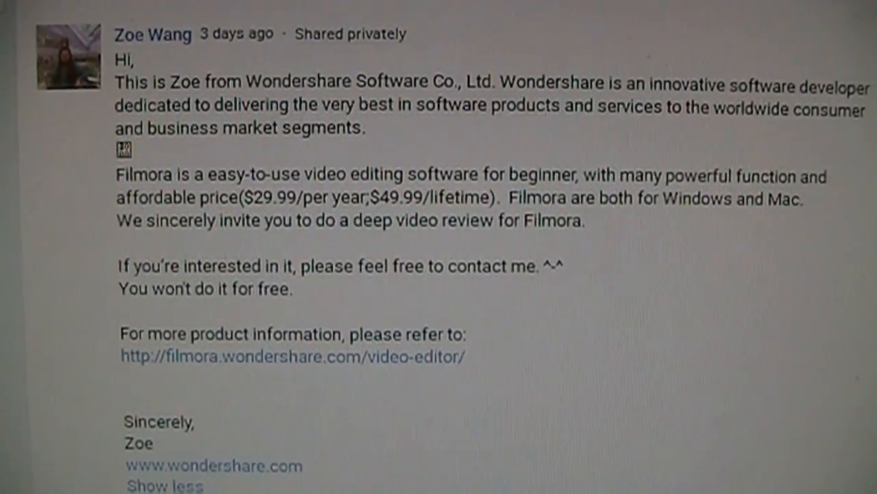
- Scroll through the comment replies and the Filmora review video's description on YouTube
{"action": "scroll", "scroll_direction": "down", "scroll_amount": 3}
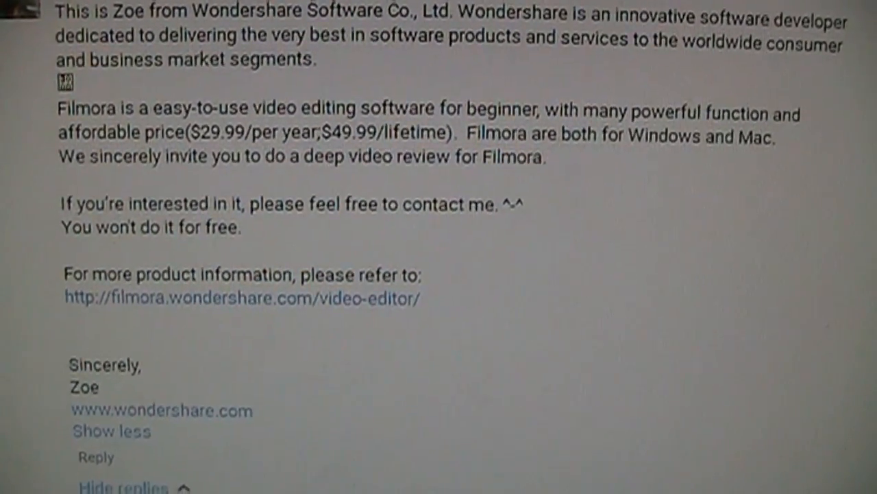
{"action": "scroll", "scroll_direction": "up", "scroll_amount": 3}
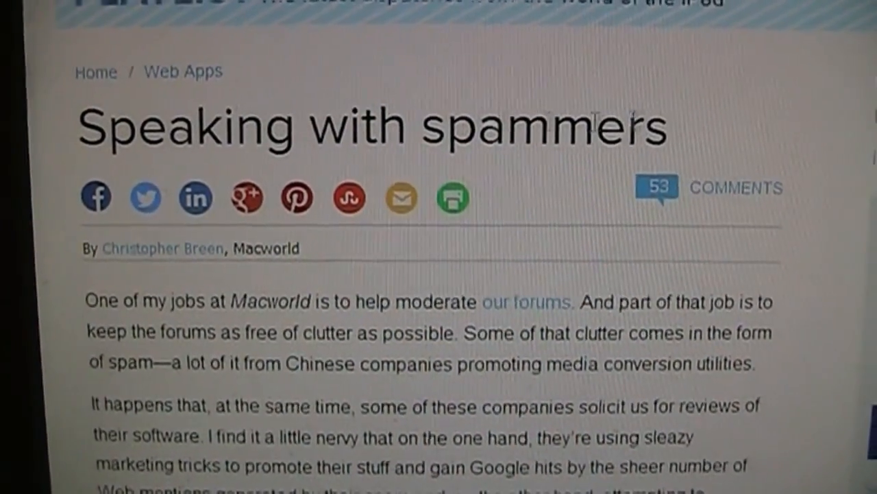
{"action": "scroll", "scroll_direction": "up", "scroll_amount": 3}
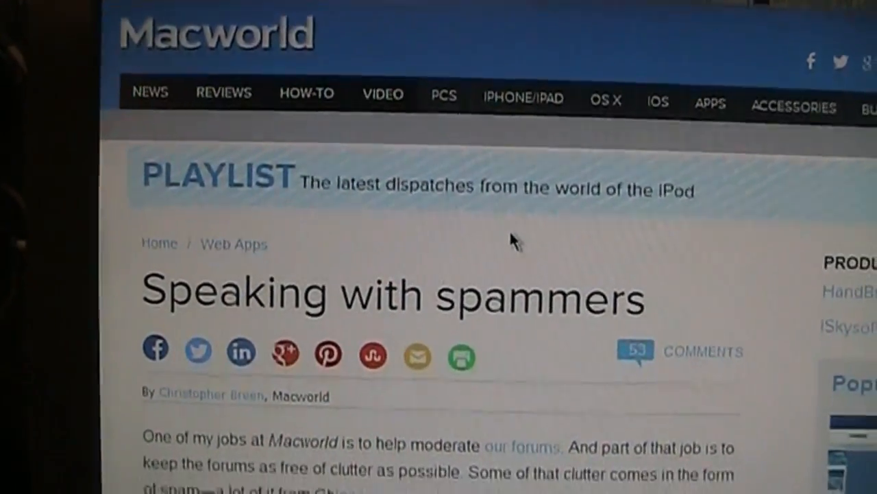
{"action": "scroll", "scroll_direction": "down", "scroll_amount": 3}
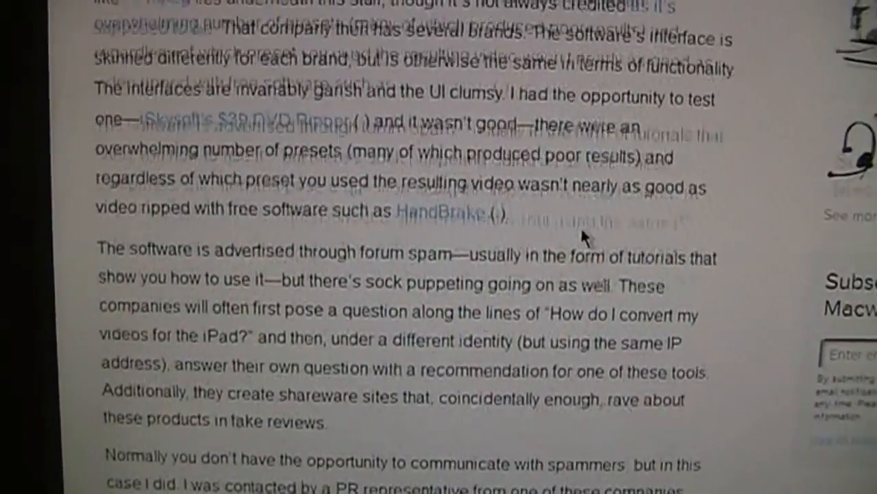
{"action": "scroll", "scroll_direction": "down", "scroll_amount": 3}
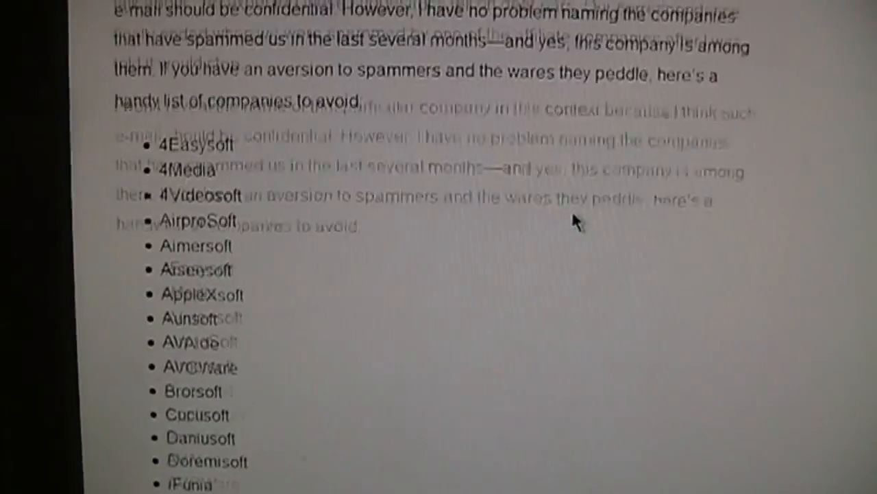
{"action": "scroll", "scroll_direction": "up", "scroll_amount": 3}
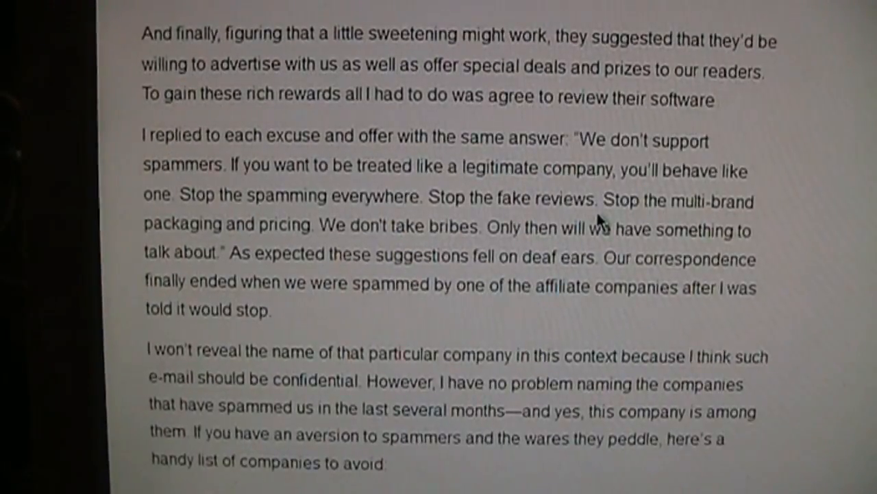
{"action": "scroll", "scroll_direction": "up", "scroll_amount": 3}
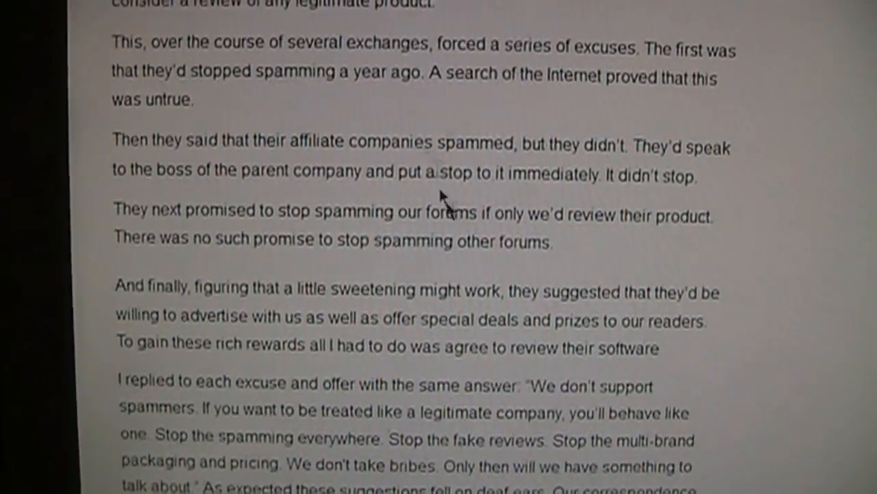
{"action": "scroll", "scroll_direction": "up", "scroll_amount": 3}
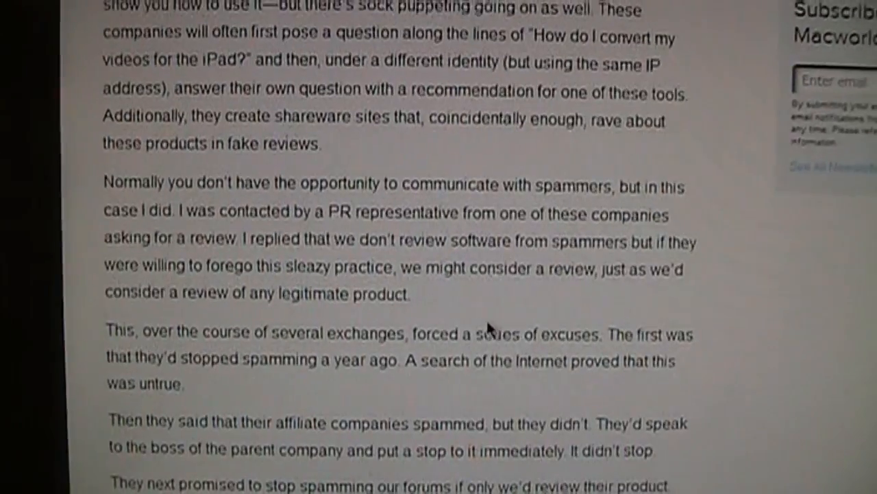
{"action": "scroll", "scroll_direction": "down", "scroll_amount": 3}
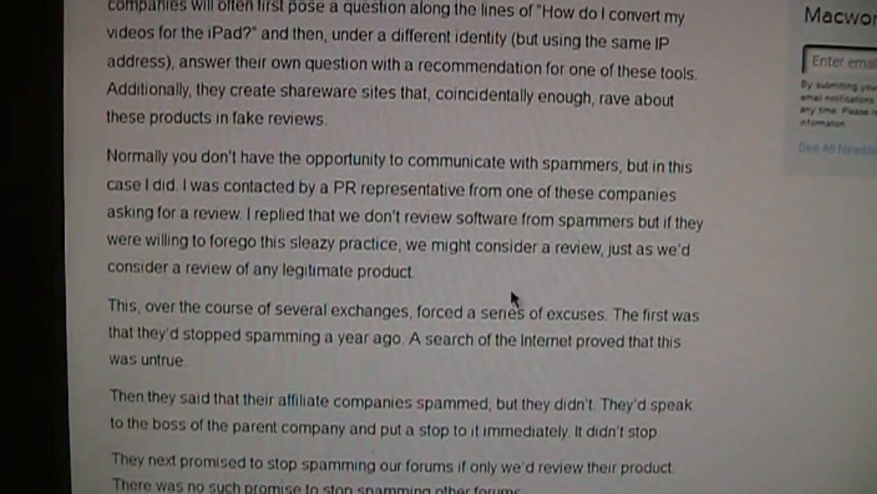
{"action": "scroll", "scroll_direction": "down", "scroll_amount": 3}
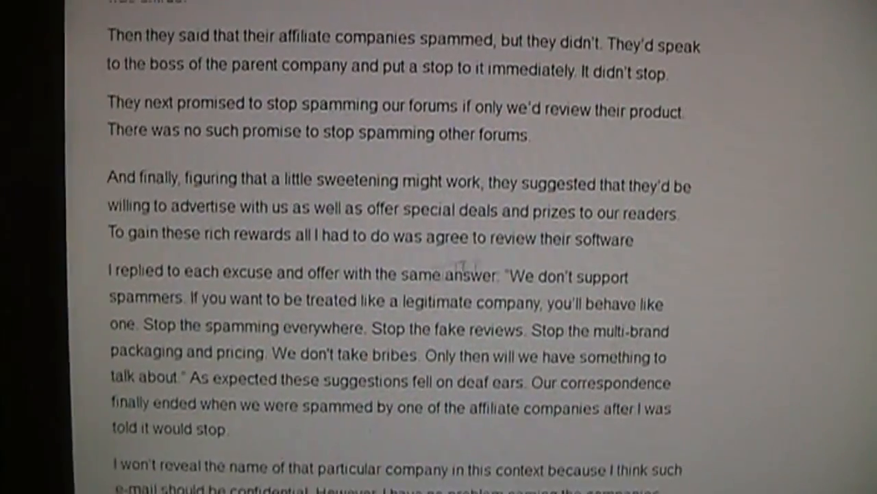
{"action": "scroll", "scroll_direction": "up", "scroll_amount": 3}
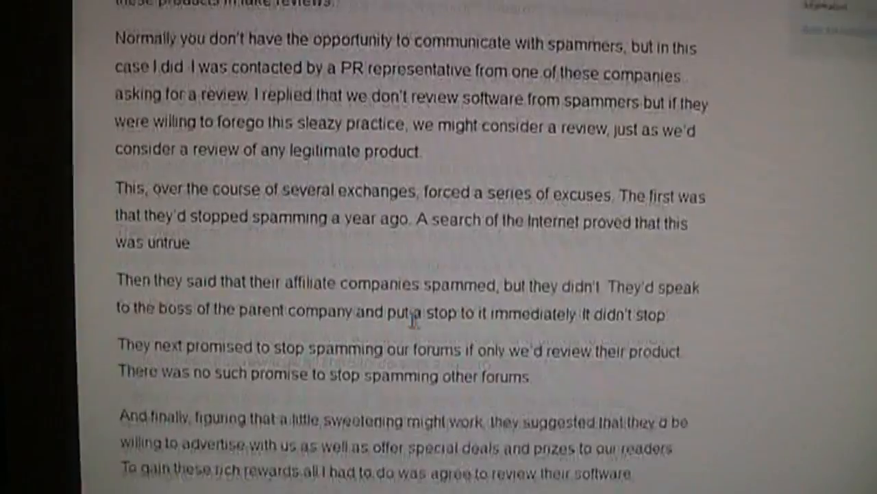
{"action": "scroll", "scroll_direction": "up", "scroll_amount": 3}
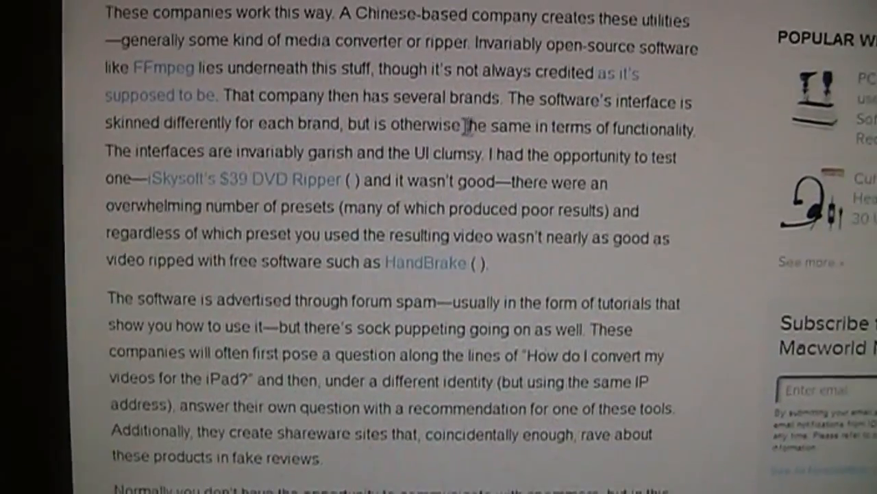
{"action": "scroll", "scroll_direction": "down", "scroll_amount": 3}
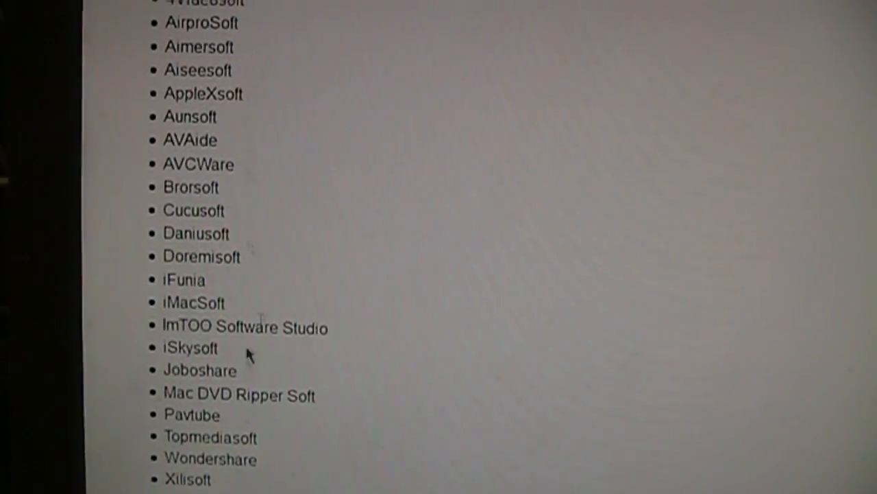
{"action": "scroll", "scroll_direction": "down", "scroll_amount": 3}
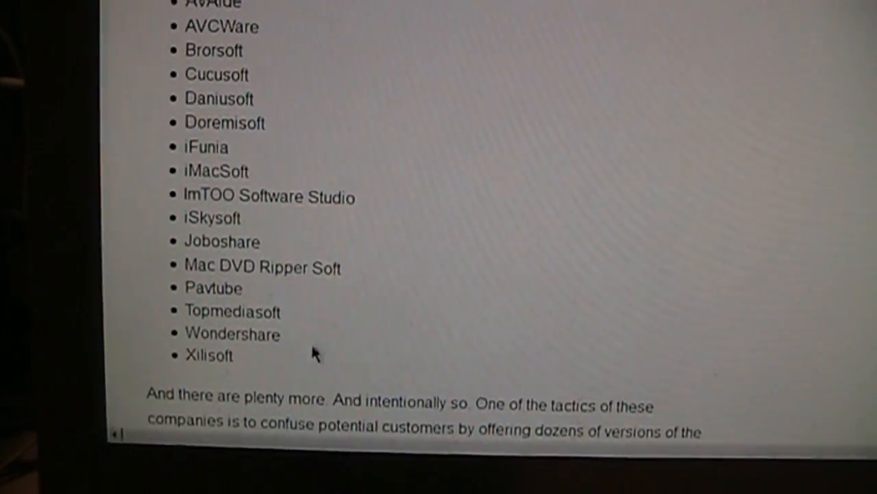
{"action": "scroll", "scroll_direction": "up", "scroll_amount": 3}
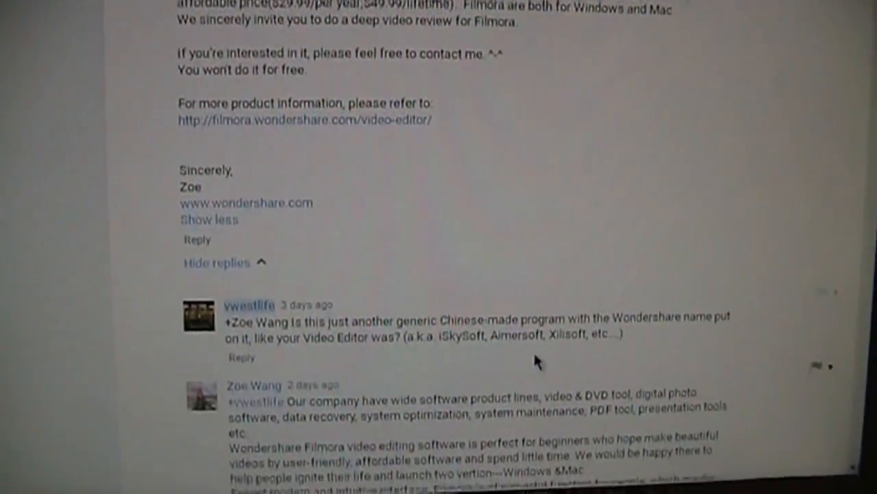
{"action": "scroll", "scroll_direction": "down", "scroll_amount": 3}
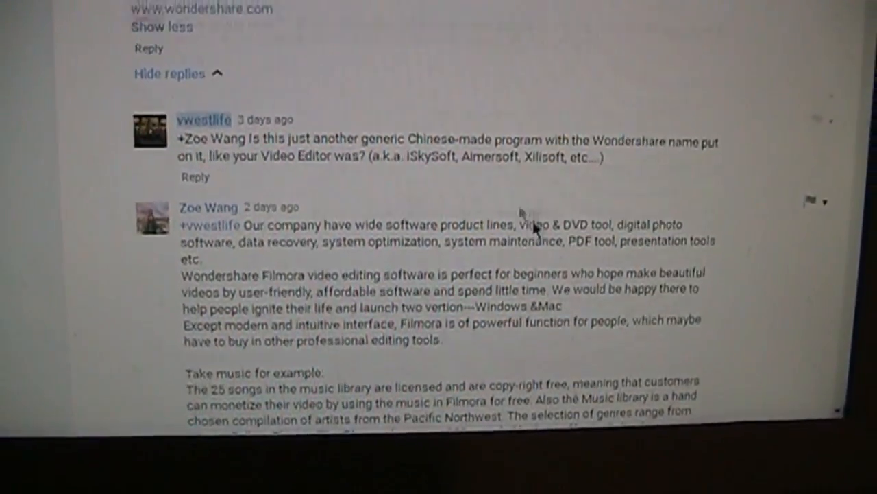
{"action": "scroll", "scroll_direction": "down", "scroll_amount": 3}
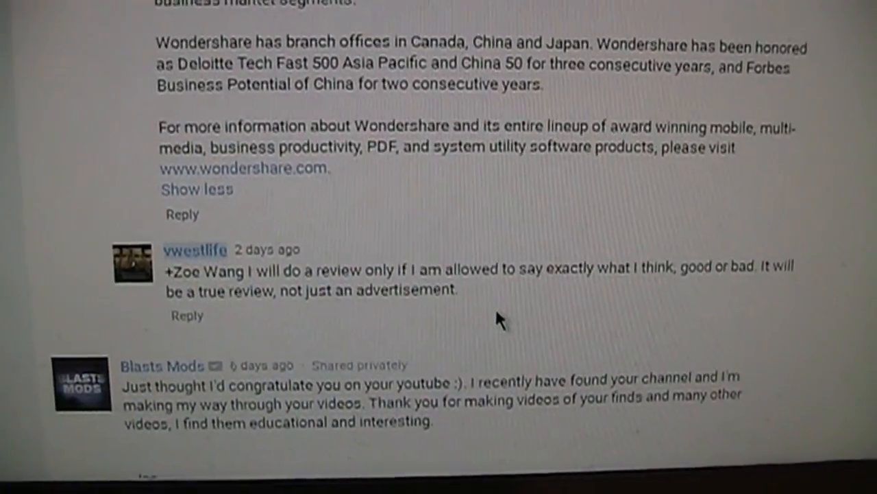
{"action": "scroll", "scroll_direction": "up", "scroll_amount": 3}
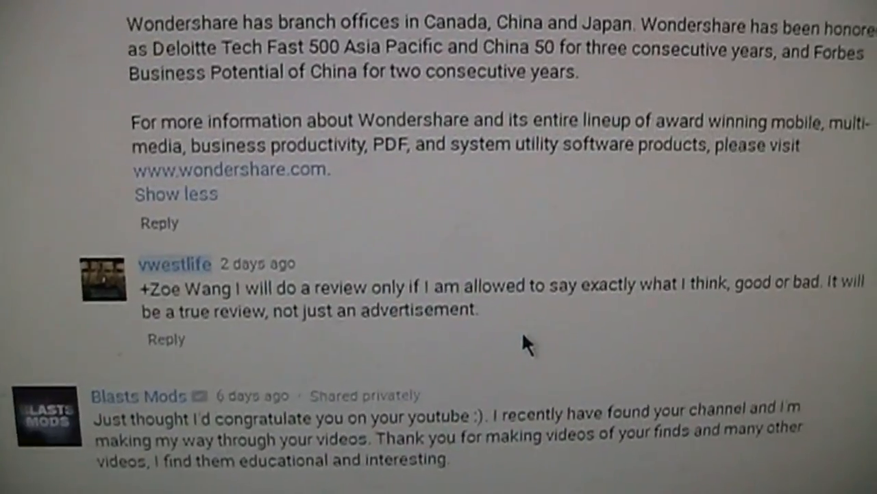
{"action": "scroll", "scroll_direction": "up", "scroll_amount": 3}
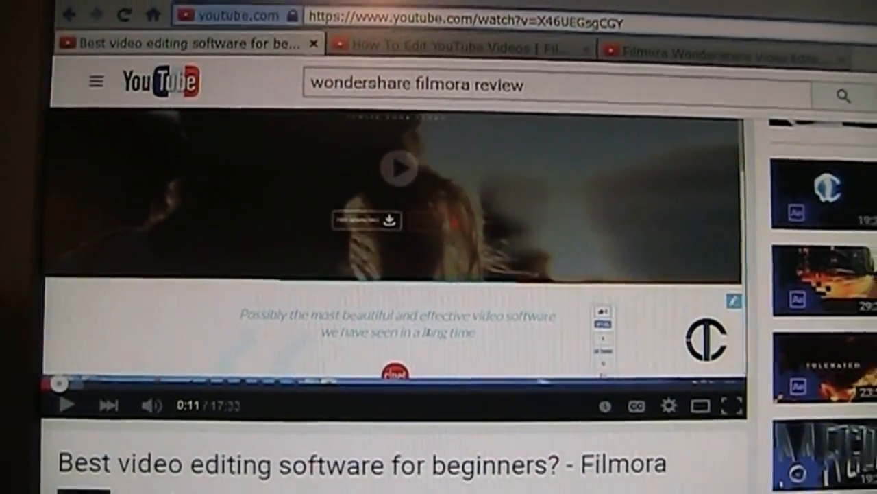
{"action": "scroll", "scroll_direction": "down", "scroll_amount": 3}
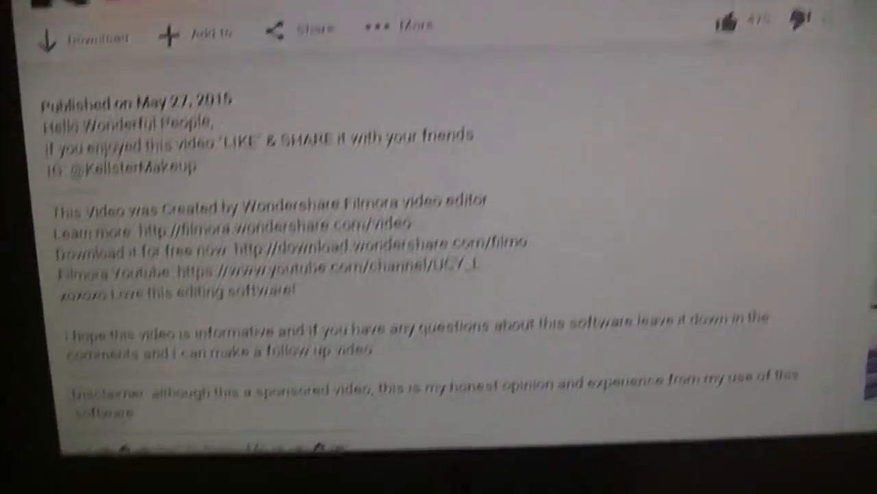
{"action": "scroll", "scroll_direction": "down", "scroll_amount": 3}
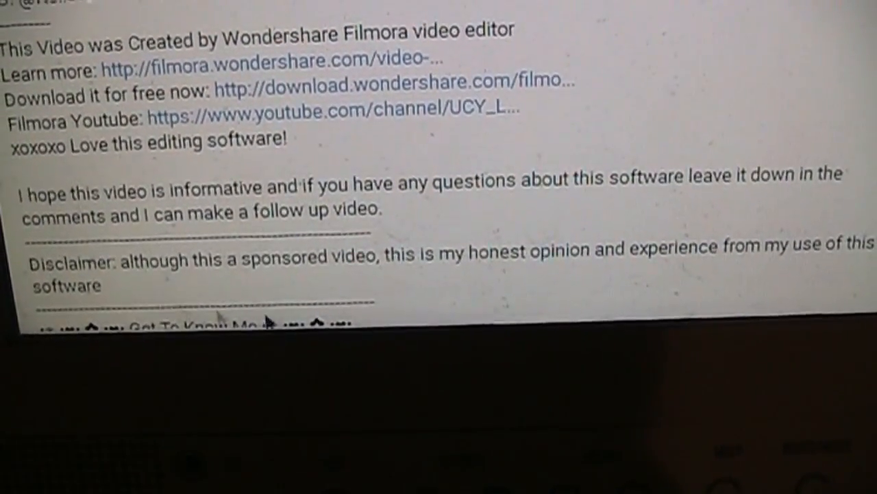
{"action": "scroll", "scroll_direction": "up", "scroll_amount": 3}
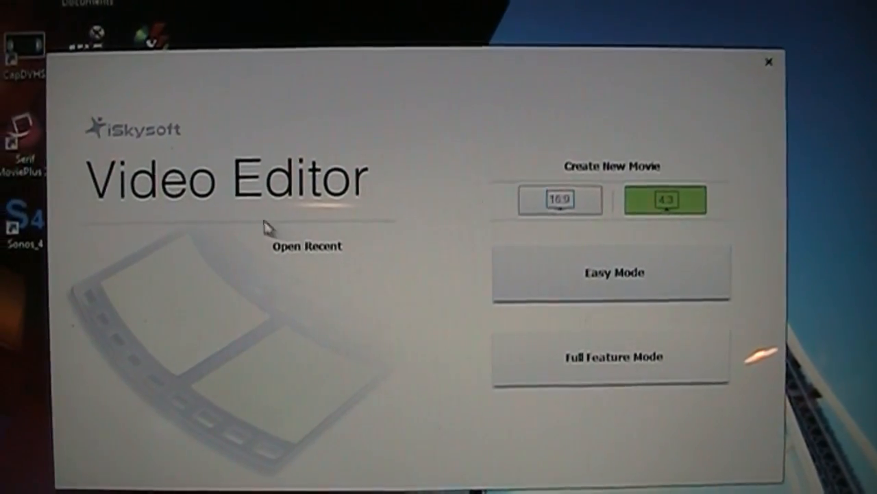
- Start a new 16:9 widescreen movie and check the export's Frame Rate under Advanced settings
{"action": "left_click", "coordinate": [559, 200]}
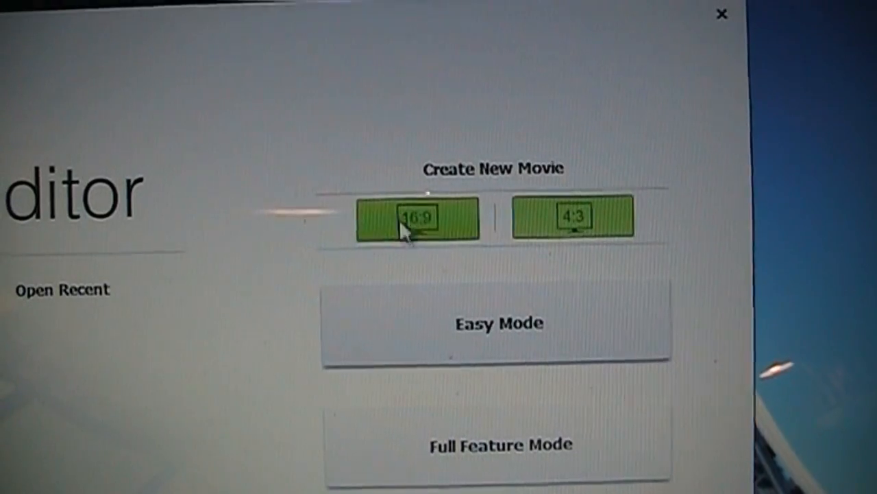
{"action": "left_click", "coordinate": [573, 217]}
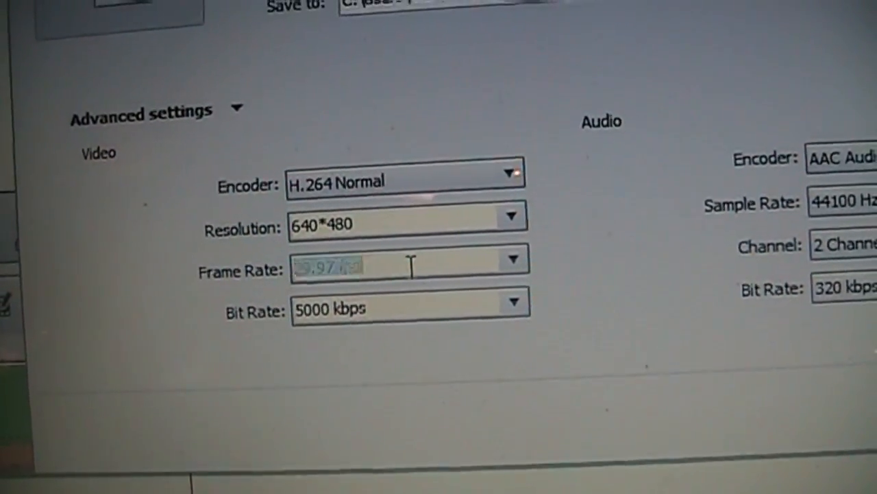
{"action": "left_click", "coordinate": [513, 259]}
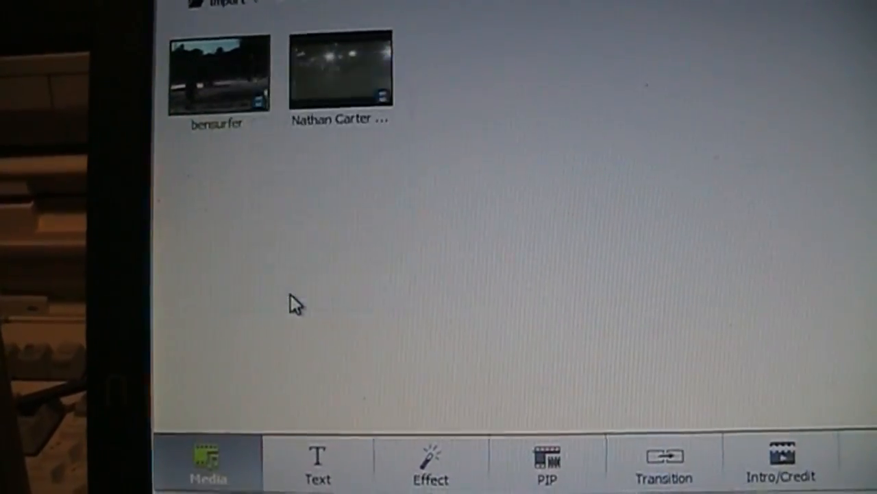
- View bensurfer.avi's properties showing 720 X 540 dv video at 29.97 fps, then close them
{"action": "double_click", "coordinate": [217, 74]}
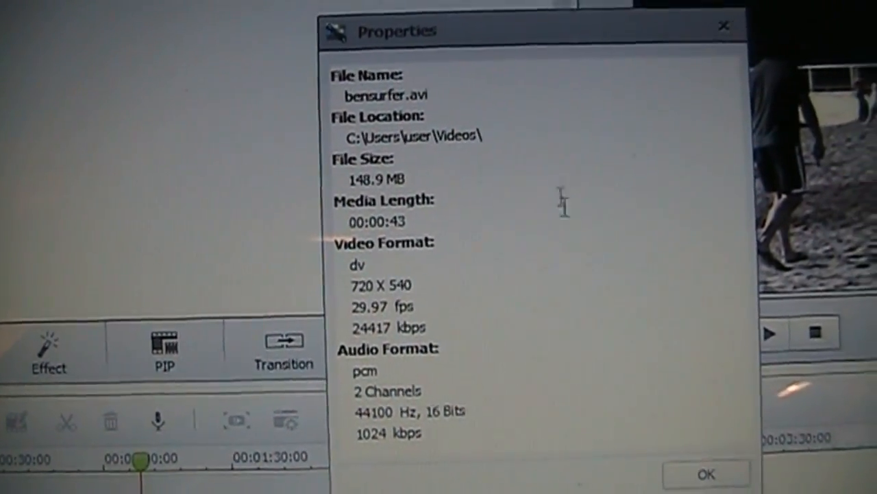
{"action": "left_click", "coordinate": [705, 474]}
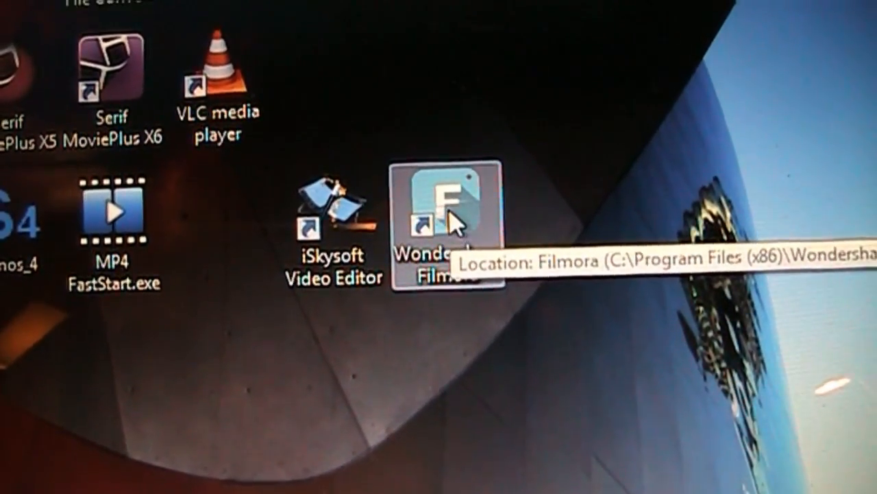
- Launch Filmora from the desktop and start a 4:3 project in Full Feature Mode
{"action": "double_click", "coordinate": [447, 206]}
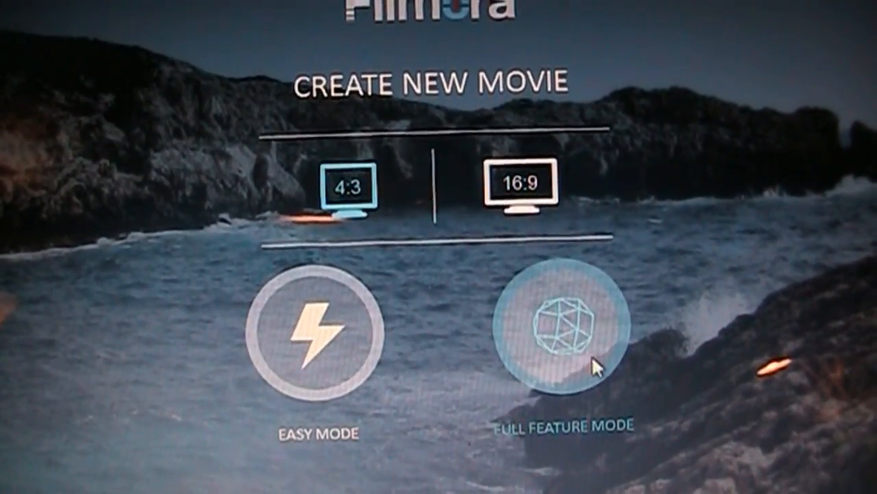
{"action": "left_click", "coordinate": [559, 333]}
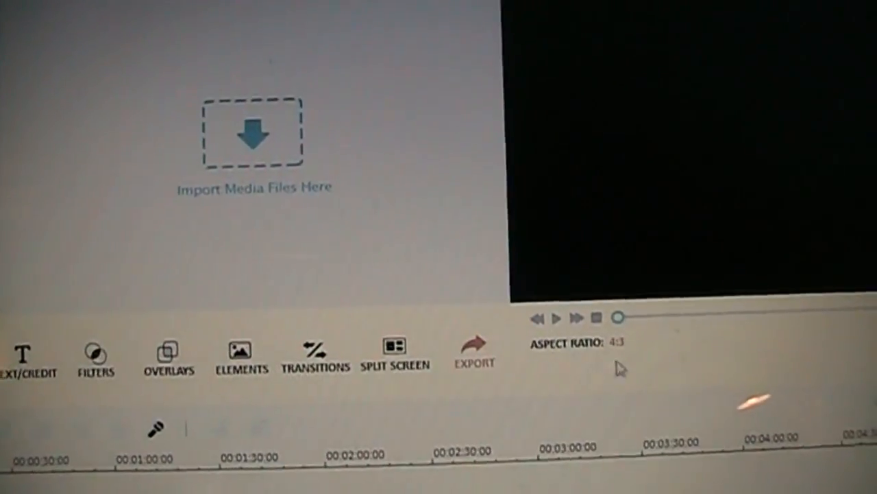
- Import a clip from Libraries > Videos into the project's media
{"action": "left_click", "coordinate": [252, 132]}
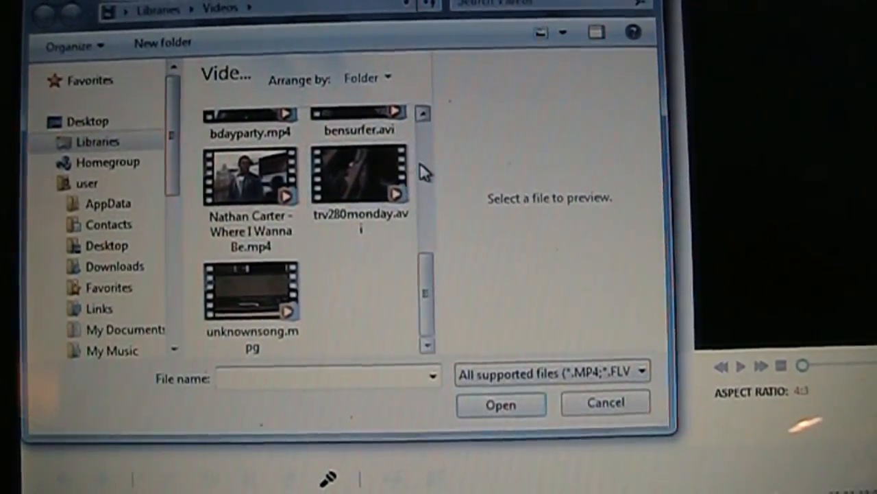
{"action": "left_click", "coordinate": [606, 403]}
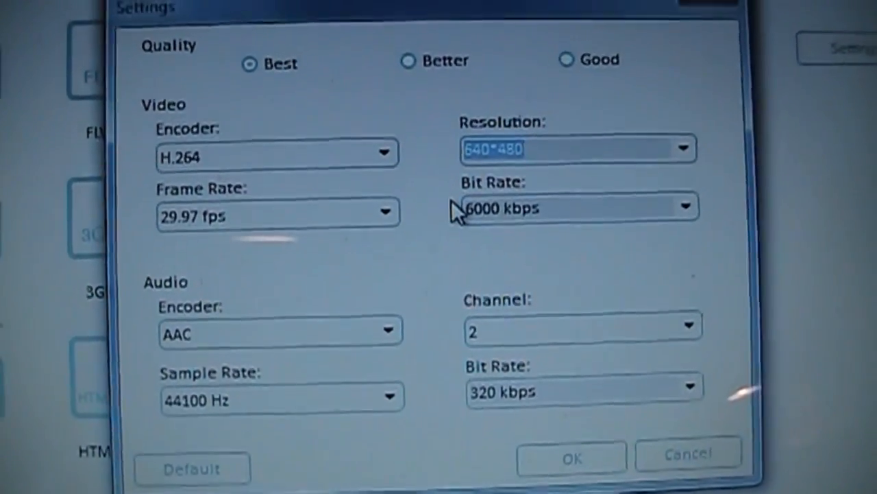
- Review export options, keeping 640*480 resolution and 29.97 fps frame rate
{"action": "left_click", "coordinate": [686, 150]}
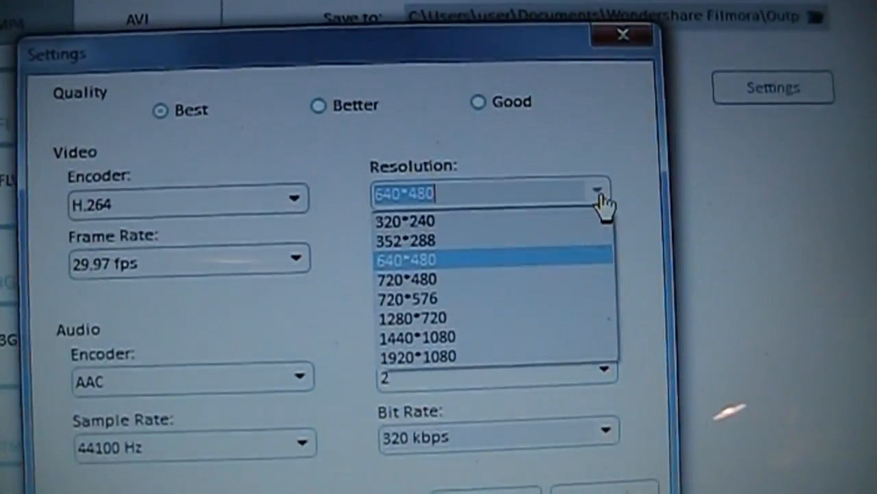
{"action": "left_click", "coordinate": [406, 259]}
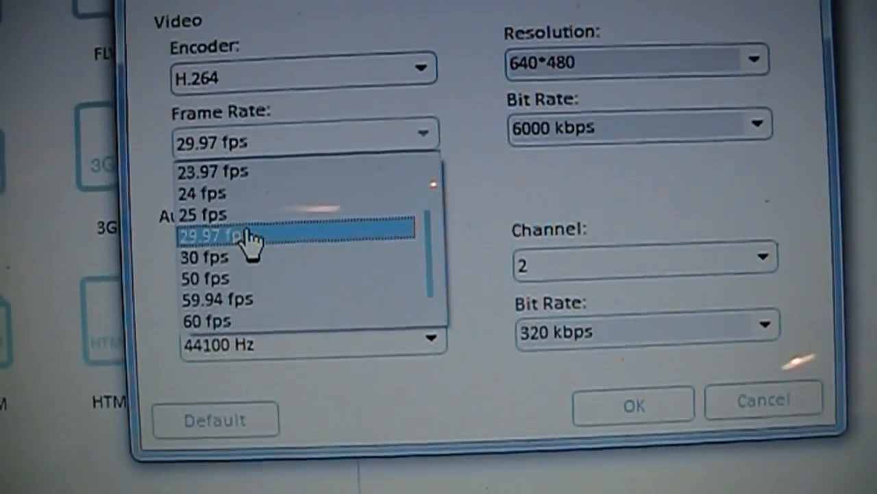
{"action": "left_click", "coordinate": [233, 236]}
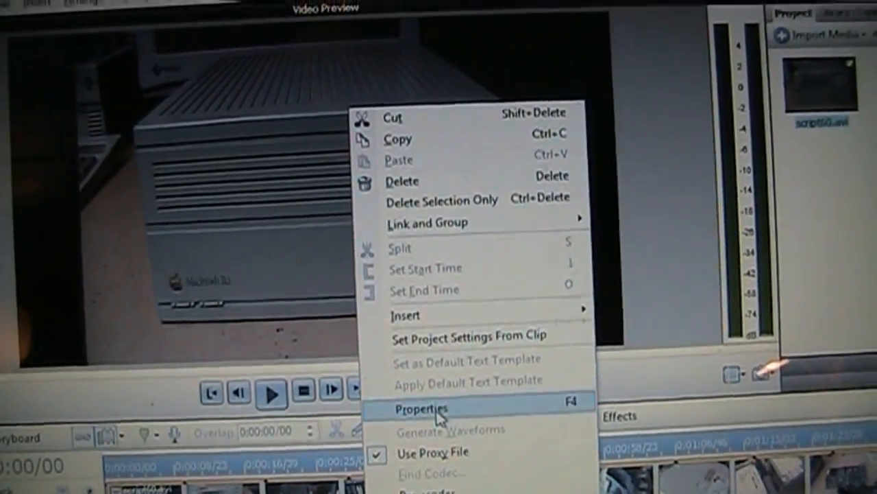
- Open Properties (F4) for the Macintosh footage clip on the MoviePlus timeline
{"action": "left_click", "coordinate": [421, 409]}
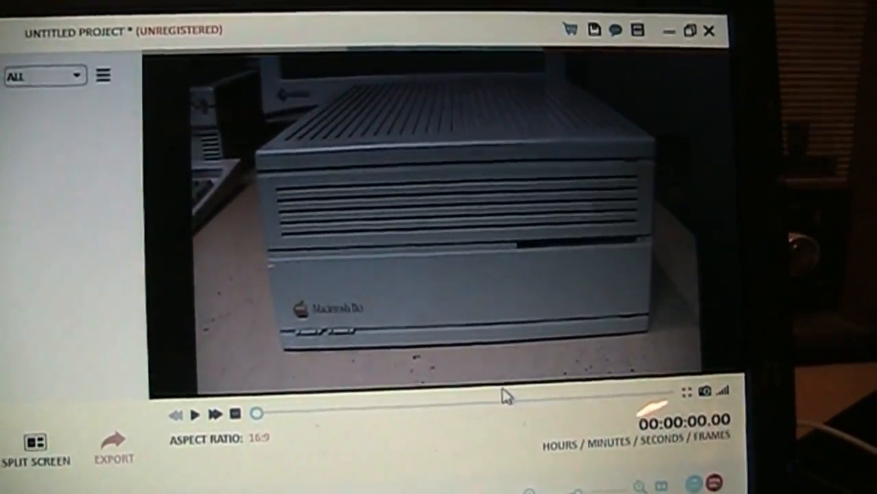
- Play the Macintosh footage in the 16:9 project's preview player
{"action": "left_click", "coordinate": [112, 446]}
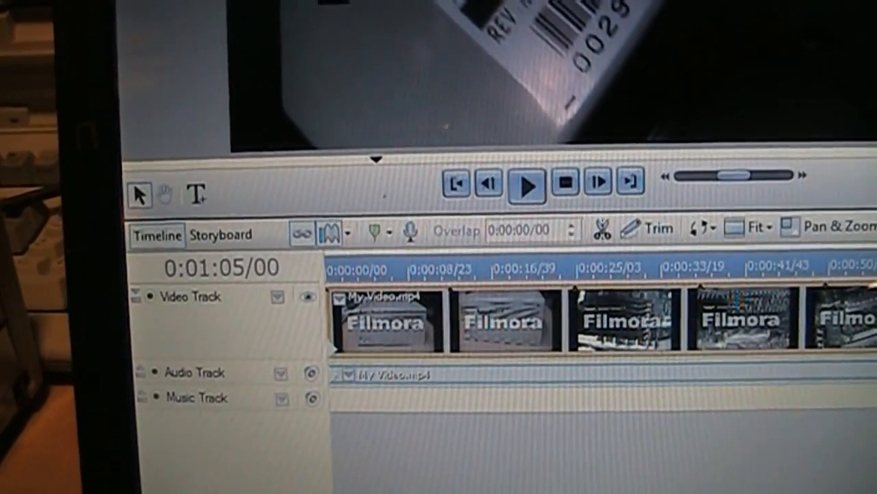
- Place the watermarked My Video.mp4 export on the MoviePlus video track
{"action": "left_click", "coordinate": [526, 185]}
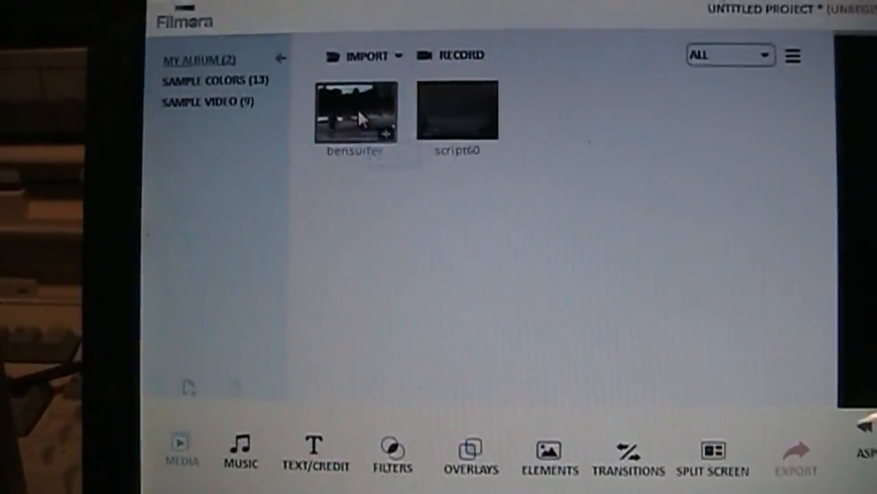
- Open the bensurfer clip's context menu in the media library to reach its Properties
{"action": "right_click", "coordinate": [355, 110]}
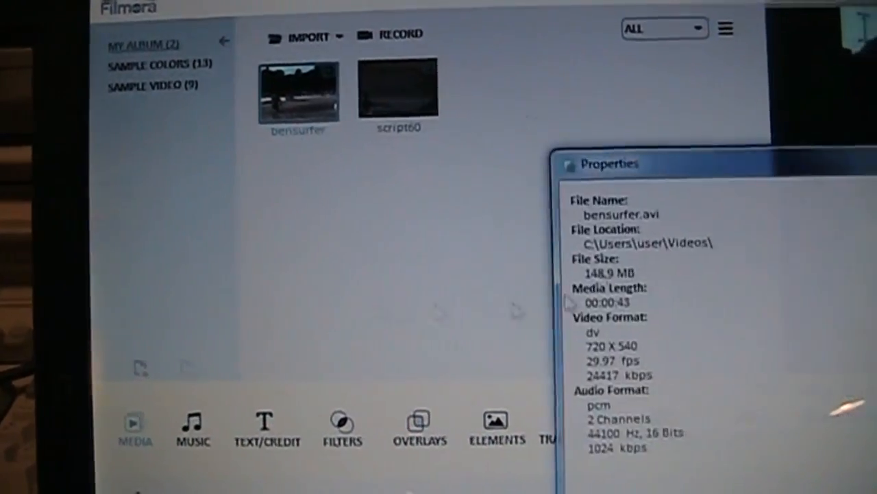